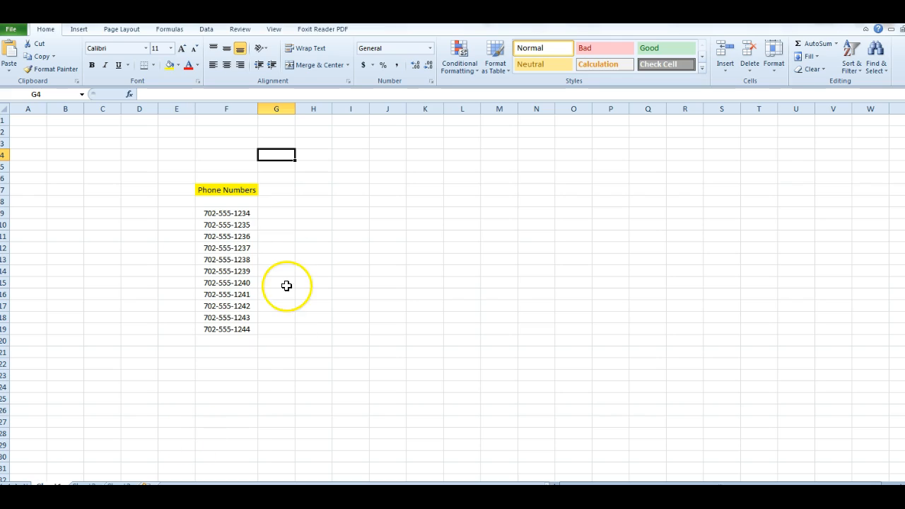
Replace every '-' in the column F phone numbers with nothing via Replace All.
{"action": "left_click_drag", "start_coordinate": [226, 213], "coordinate": [226, 294]}
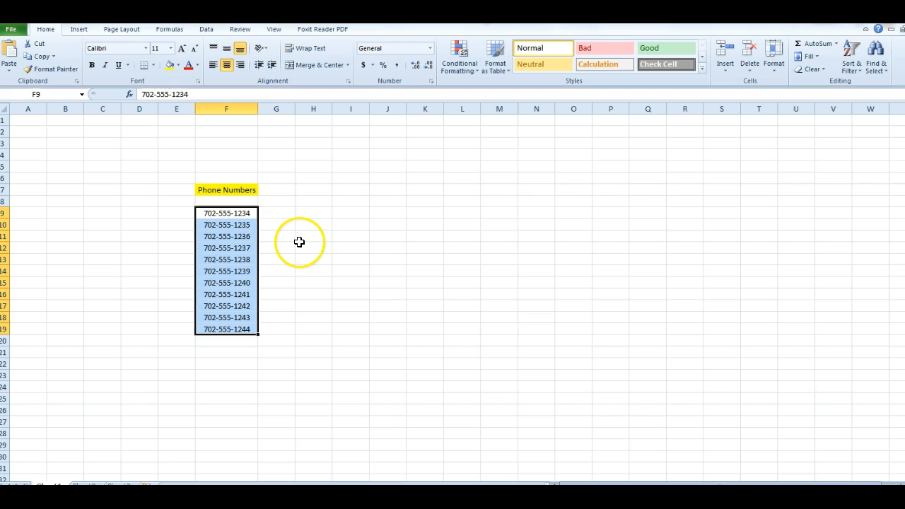
{"action": "mouse_move", "coordinate": [348, 323]}
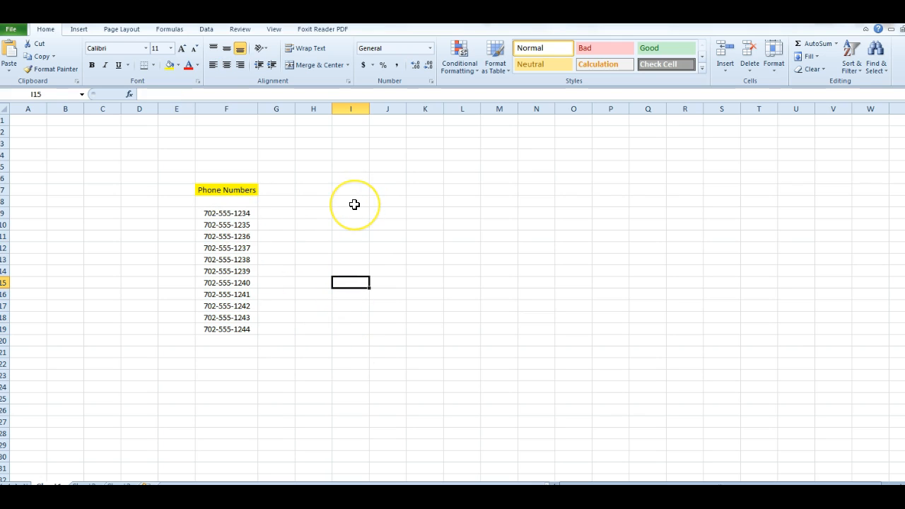
{"action": "mouse_move", "coordinate": [279, 220]}
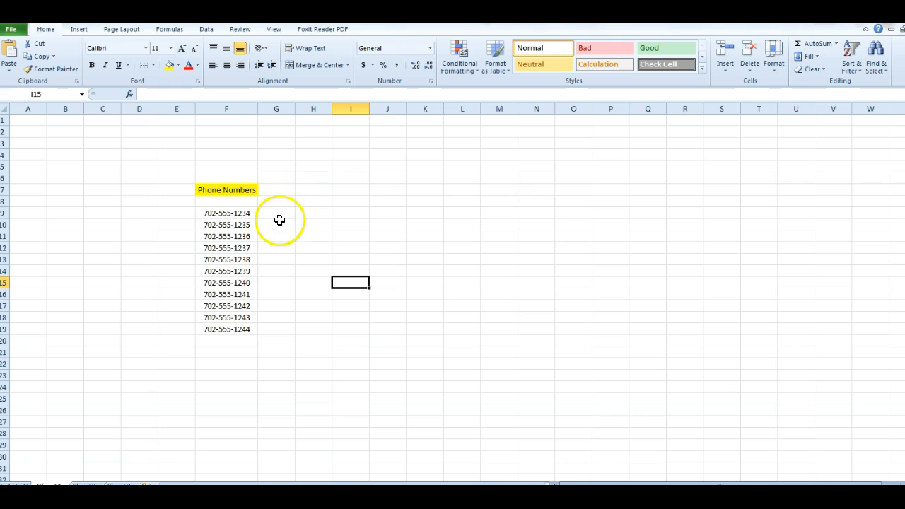
{"action": "mouse_move", "coordinate": [234, 276]}
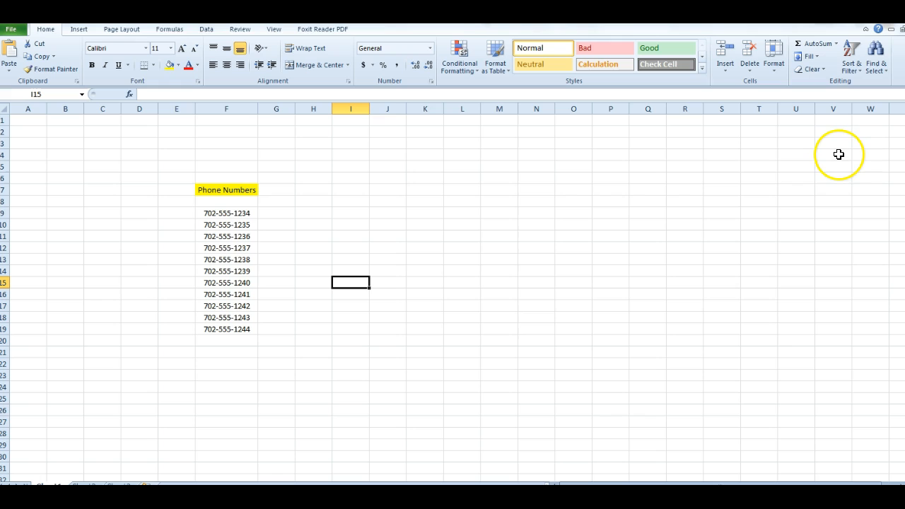
{"action": "left_click", "coordinate": [876, 57]}
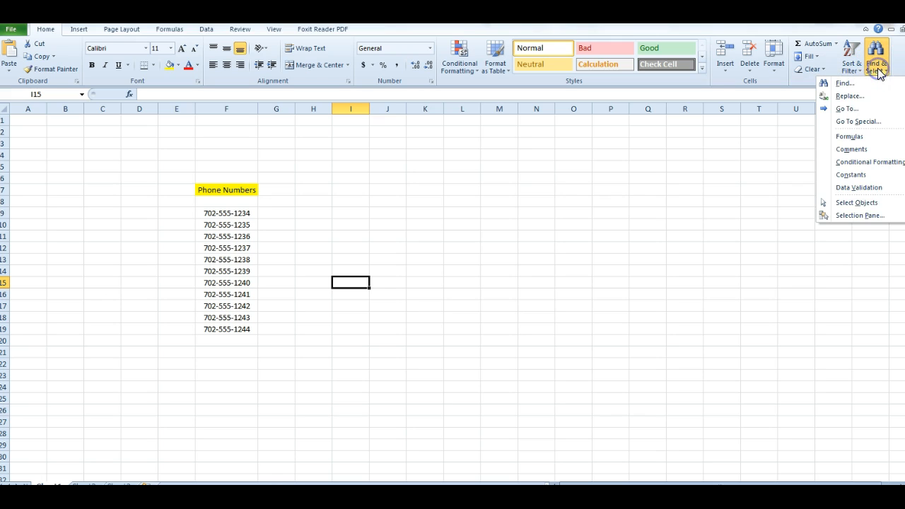
{"action": "left_click", "coordinate": [850, 95]}
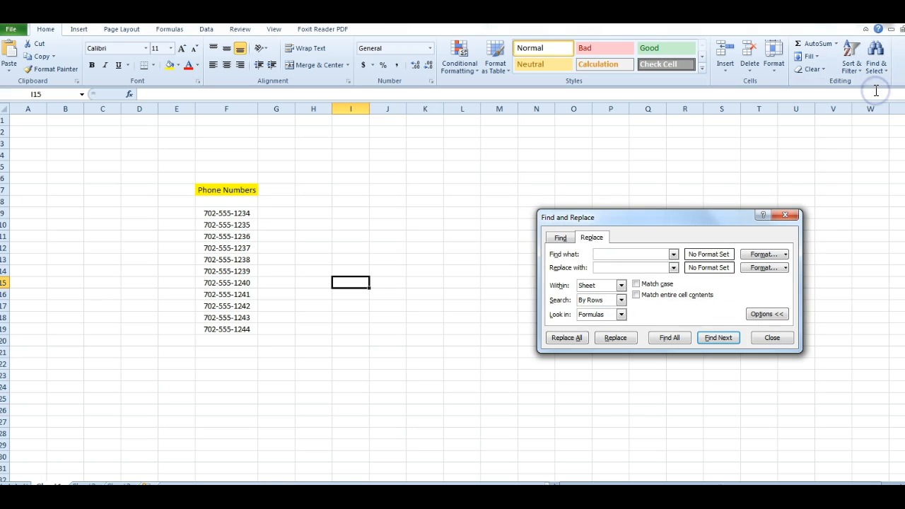
{"action": "mouse_move", "coordinate": [877, 90]}
{"action": "type", "text": "-"}
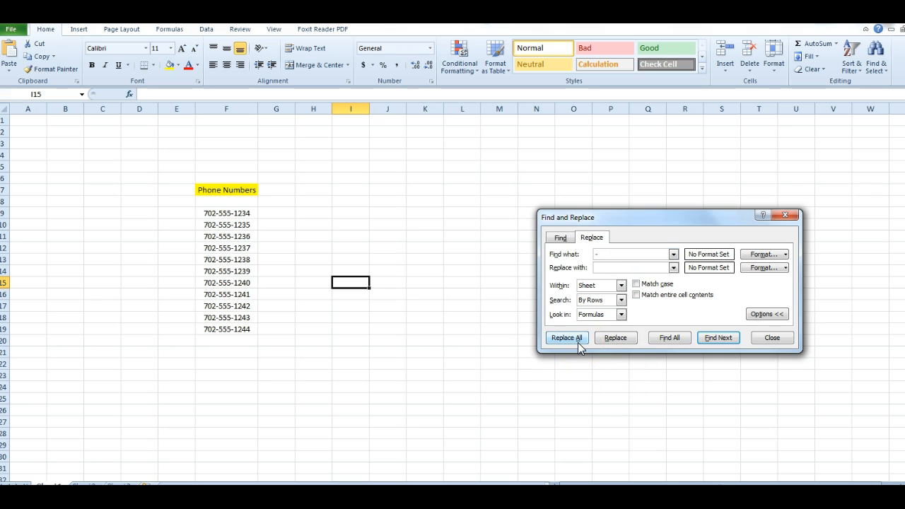
{"action": "left_click", "coordinate": [566, 338]}
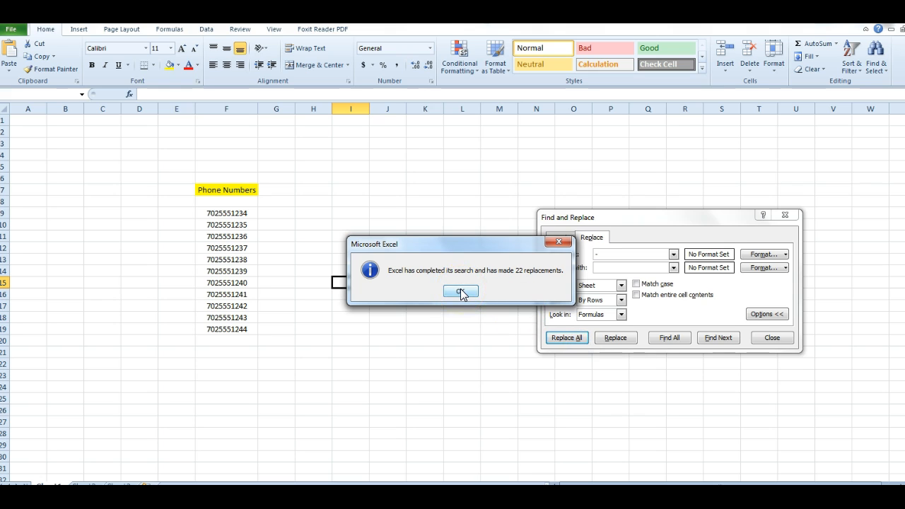
{"action": "left_click", "coordinate": [461, 291]}
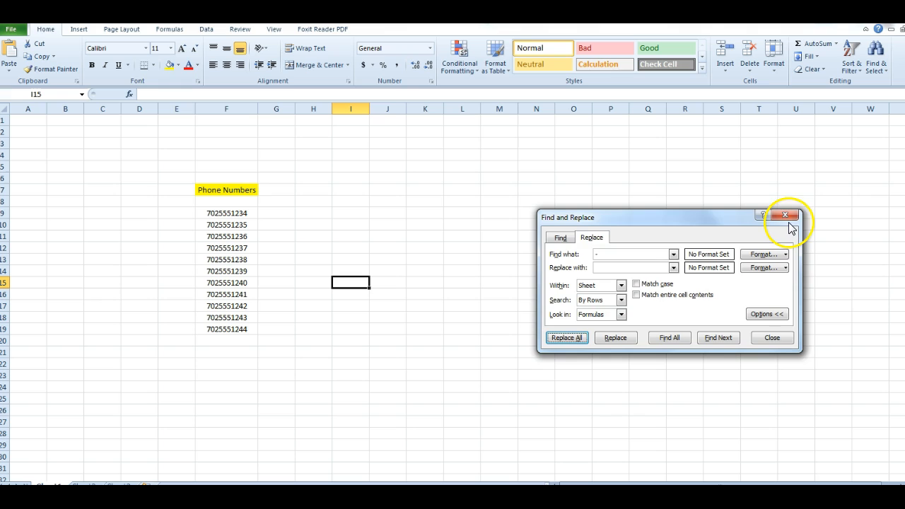
Close Find and Replace and select the phone numbers F9:F19.
{"action": "left_click", "coordinate": [785, 214]}
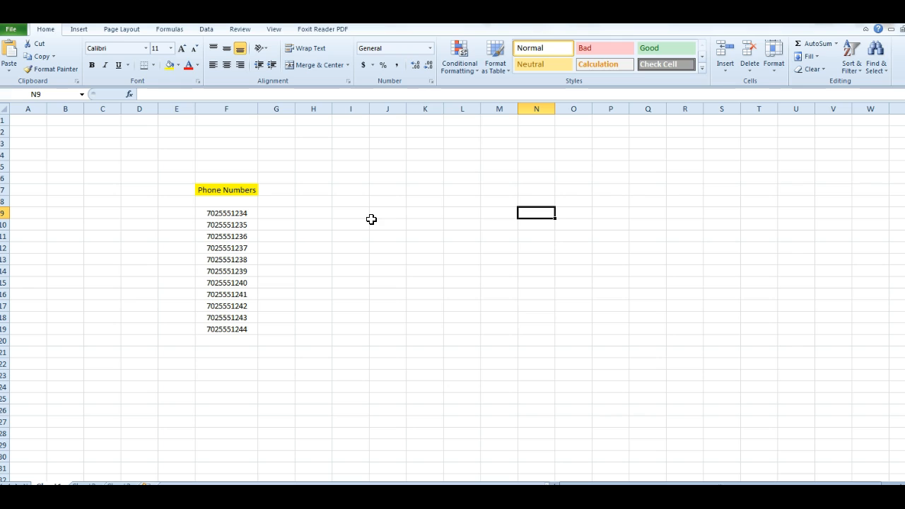
{"action": "mouse_move", "coordinate": [368, 219]}
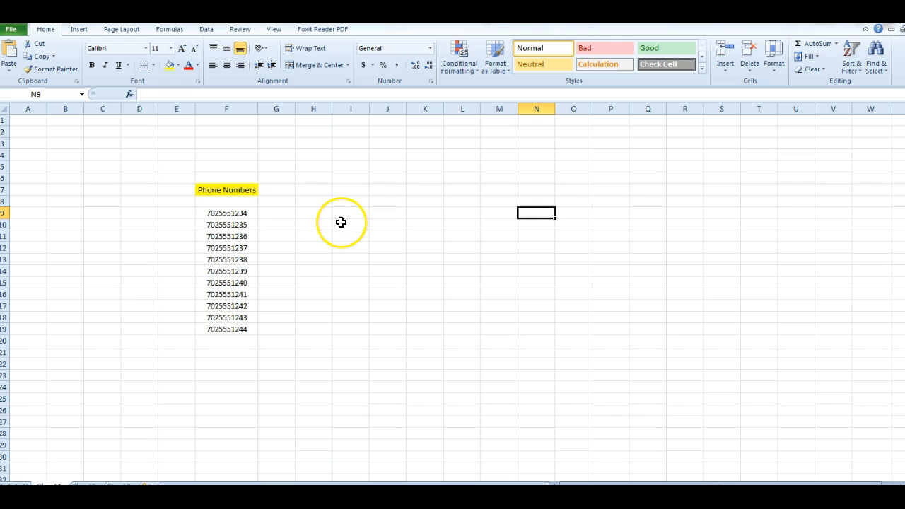
{"action": "mouse_move", "coordinate": [201, 214]}
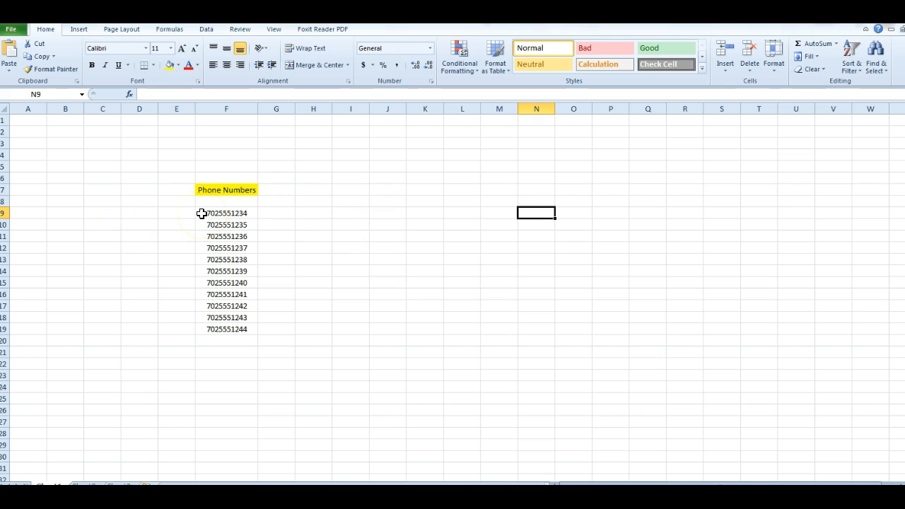
{"action": "left_click", "coordinate": [226, 213]}
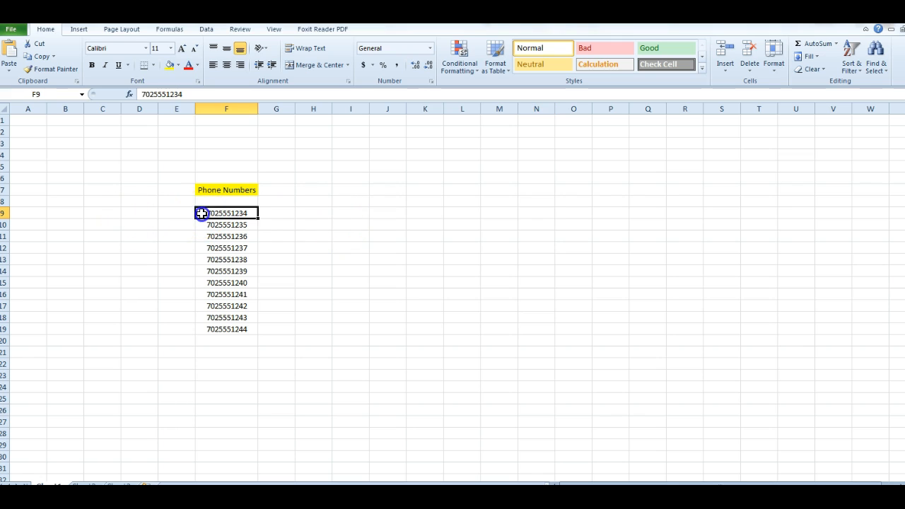
{"action": "left_click_drag", "start_coordinate": [202, 213], "coordinate": [215, 328]}
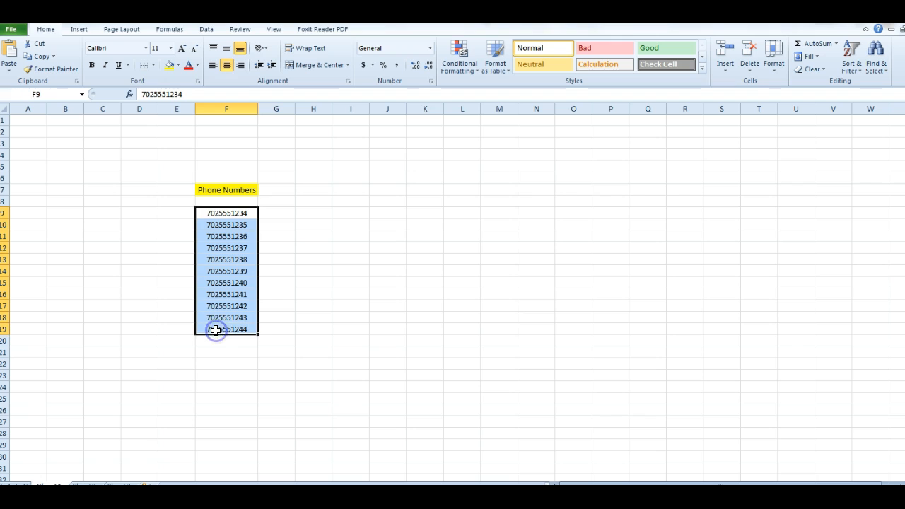
{"action": "mouse_move", "coordinate": [227, 263]}
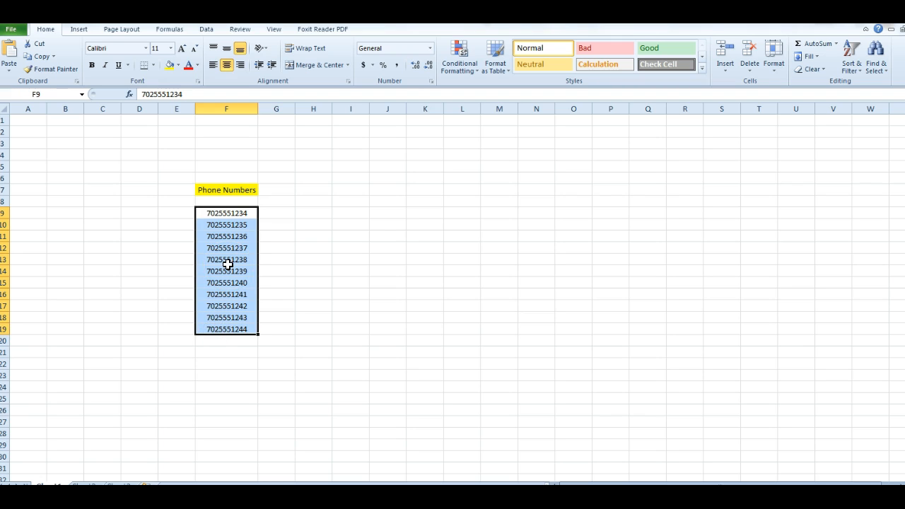
{"action": "right_click", "coordinate": [226, 269]}
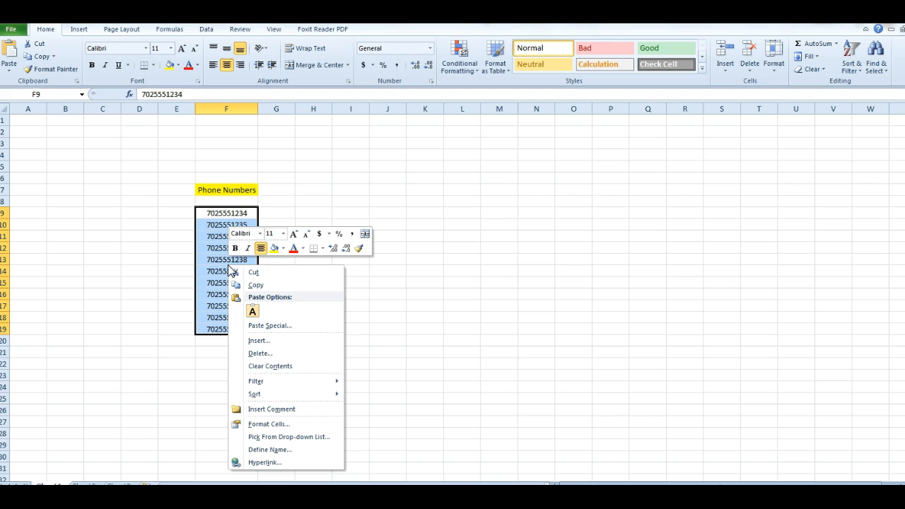
{"action": "mouse_move", "coordinate": [297, 423]}
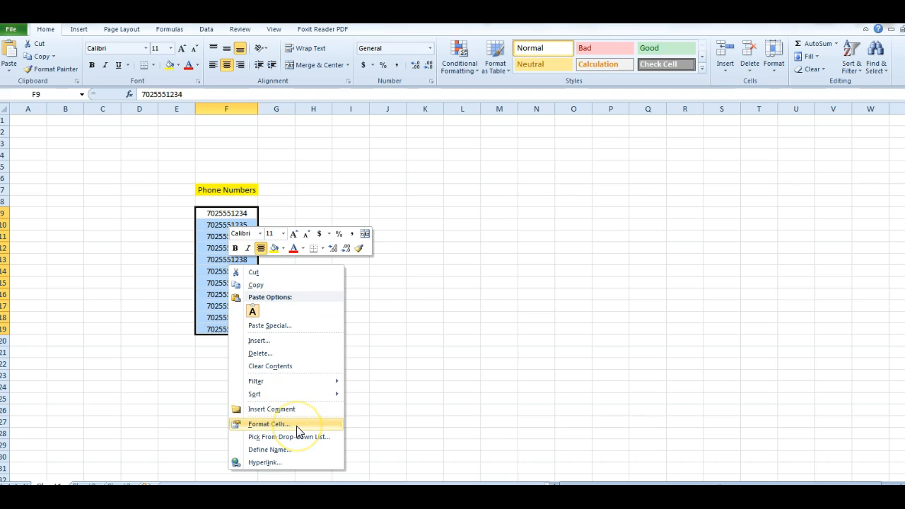
{"action": "left_click", "coordinate": [268, 423]}
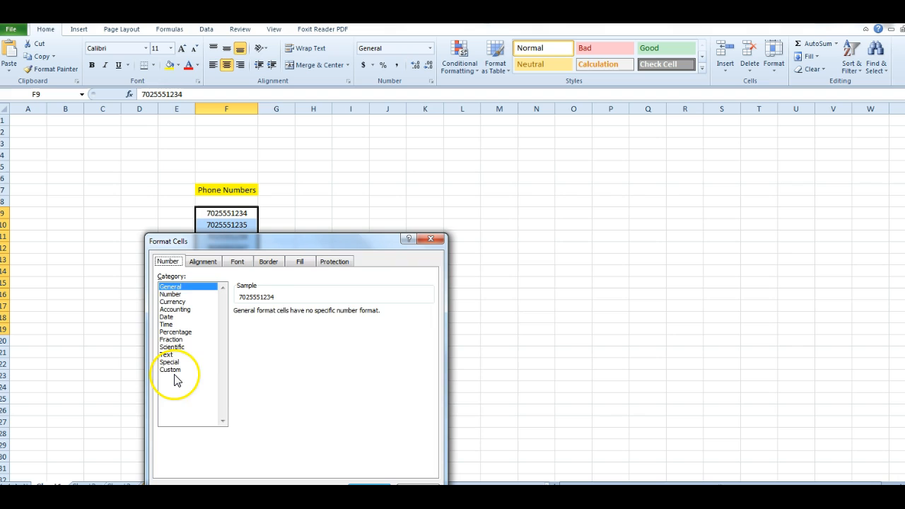
{"action": "left_click", "coordinate": [171, 369]}
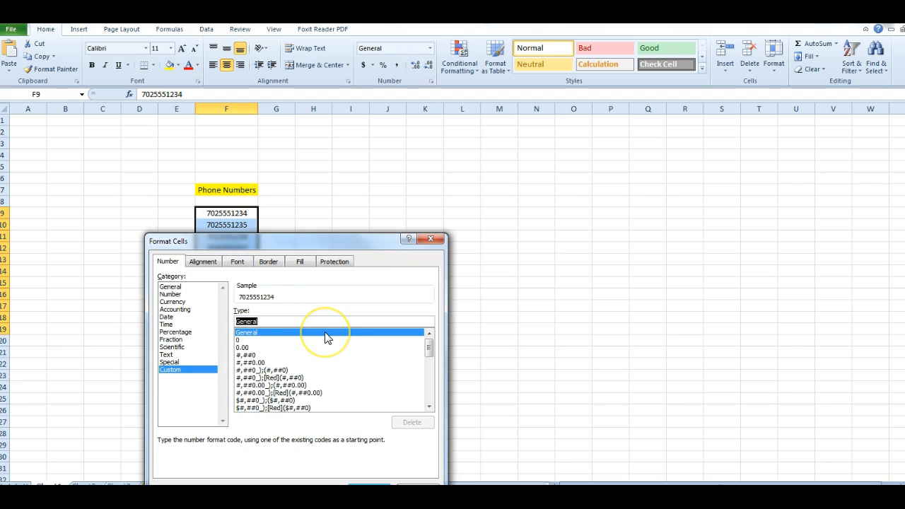
{"action": "mouse_move", "coordinate": [327, 337]}
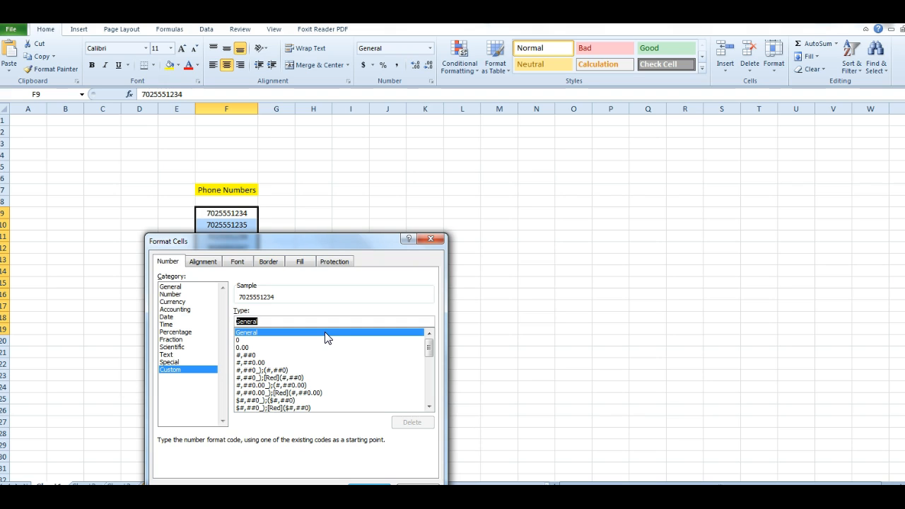
{"action": "type", "text": "000-0"}
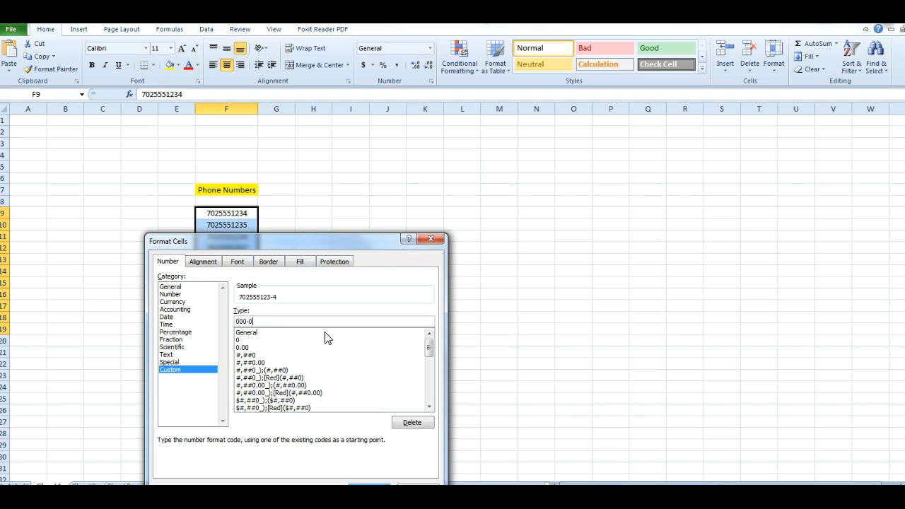